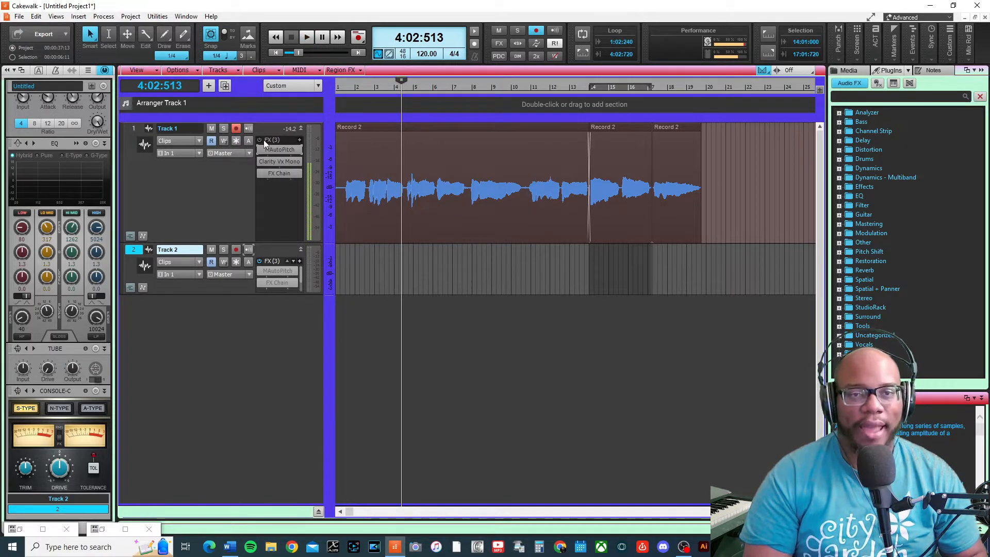
# - Open Track 1's MAutoPitch plugin window and enlarge it to full screen
pyautogui.click(307, 36)
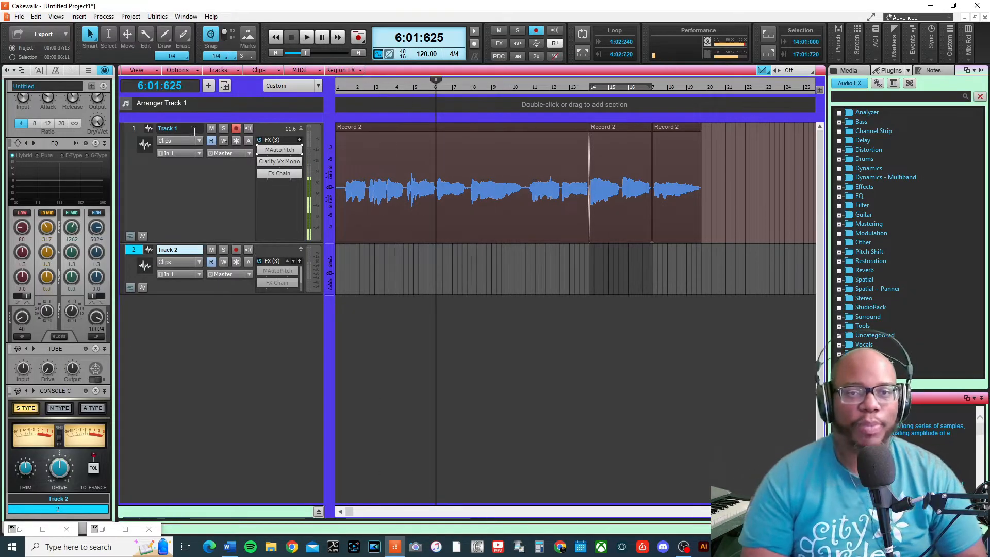
pyautogui.click(279, 150)
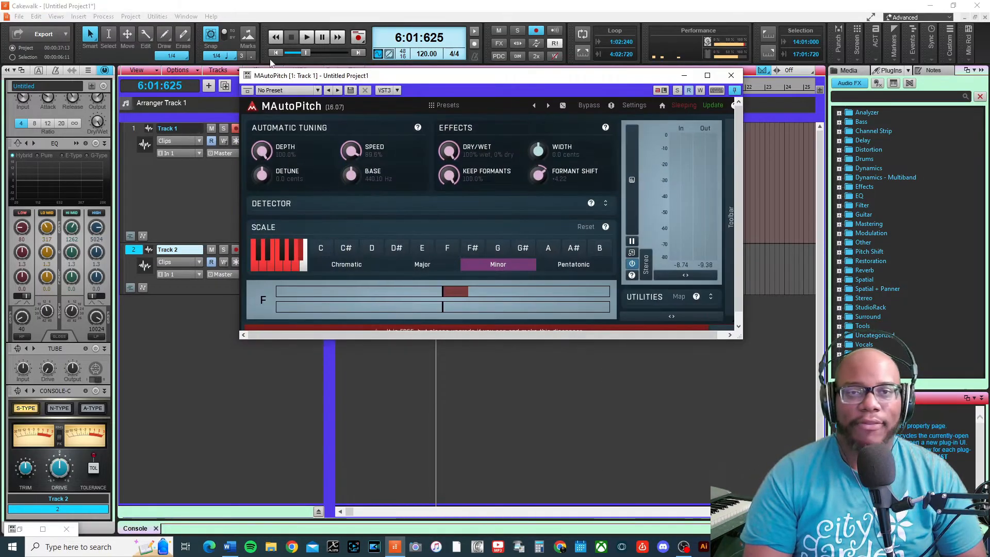
pyautogui.click(706, 75)
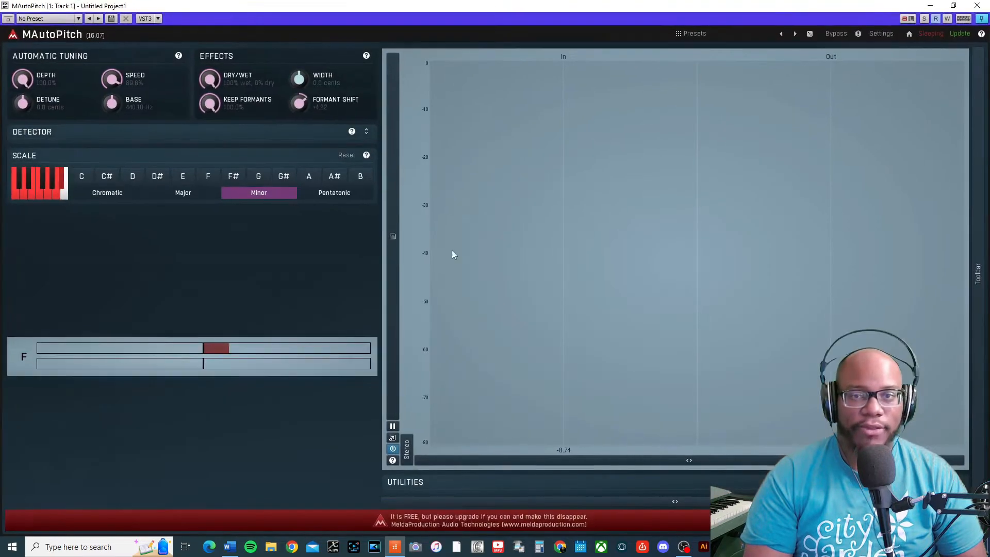
pyautogui.moveTo(638, 280)
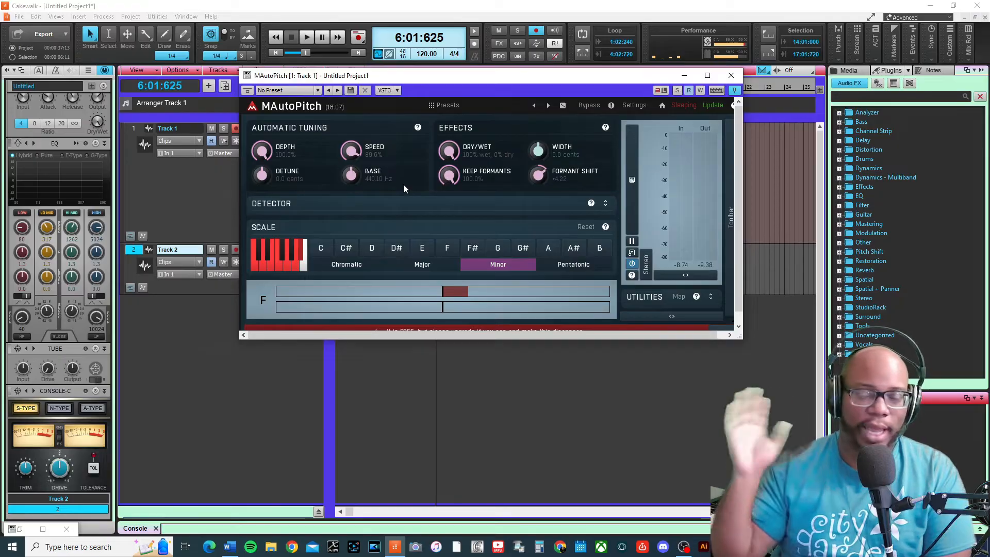
pyautogui.moveTo(390, 178)
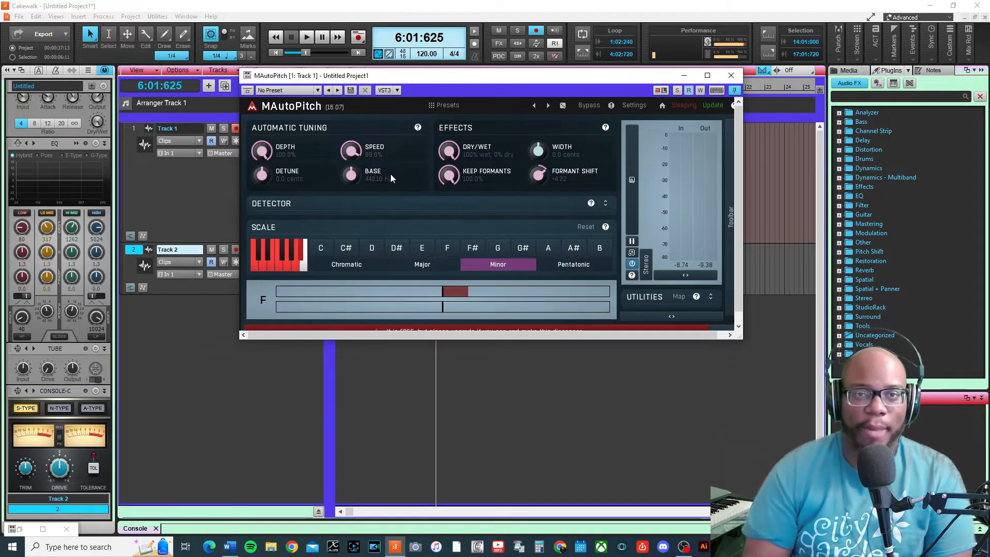
pyautogui.moveTo(433, 80)
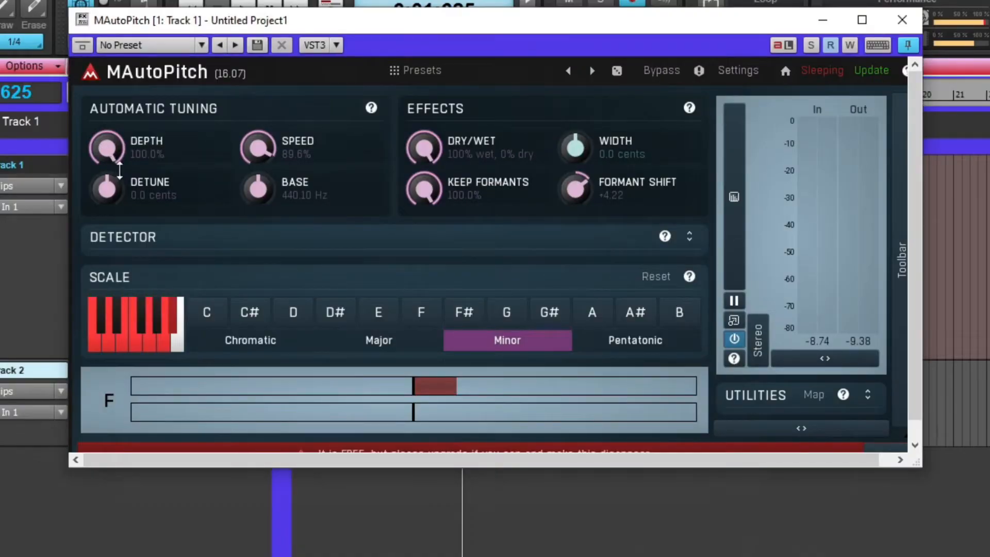
pyautogui.click(371, 108)
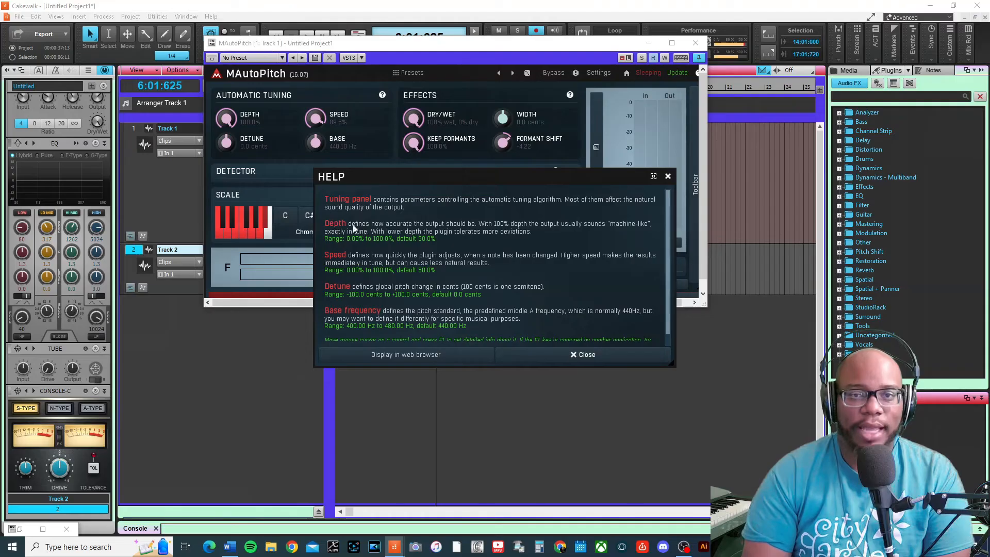
pyautogui.moveTo(473, 231)
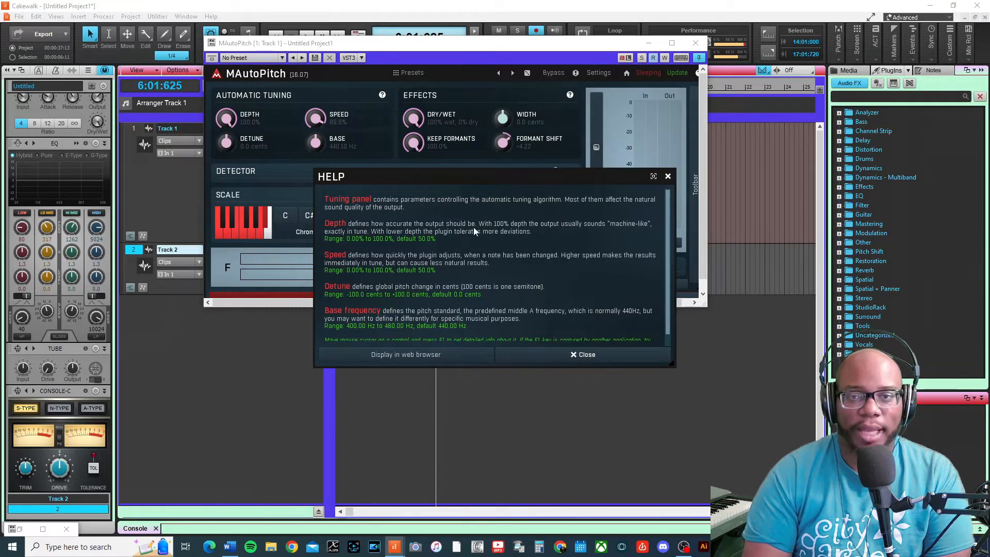
pyautogui.moveTo(582, 228)
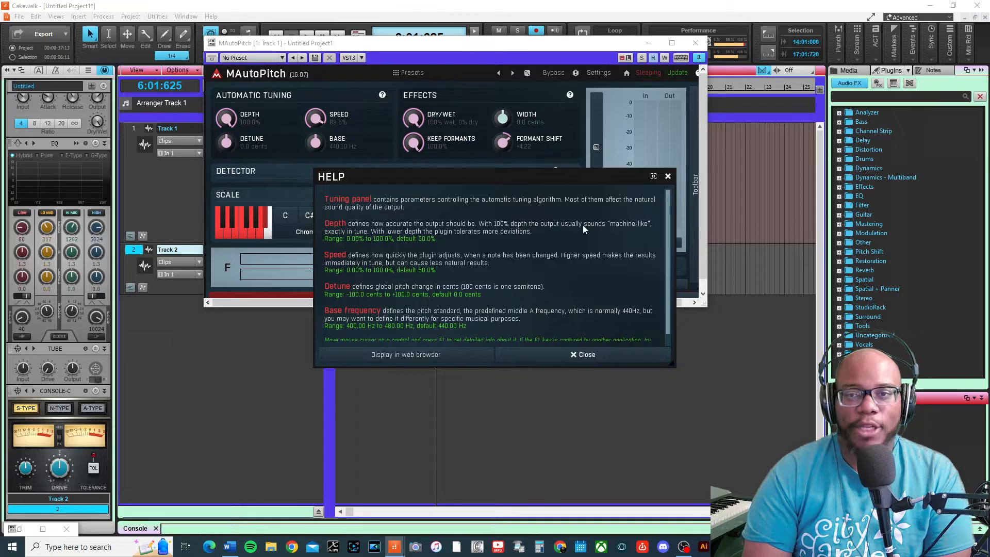
pyautogui.moveTo(356, 236)
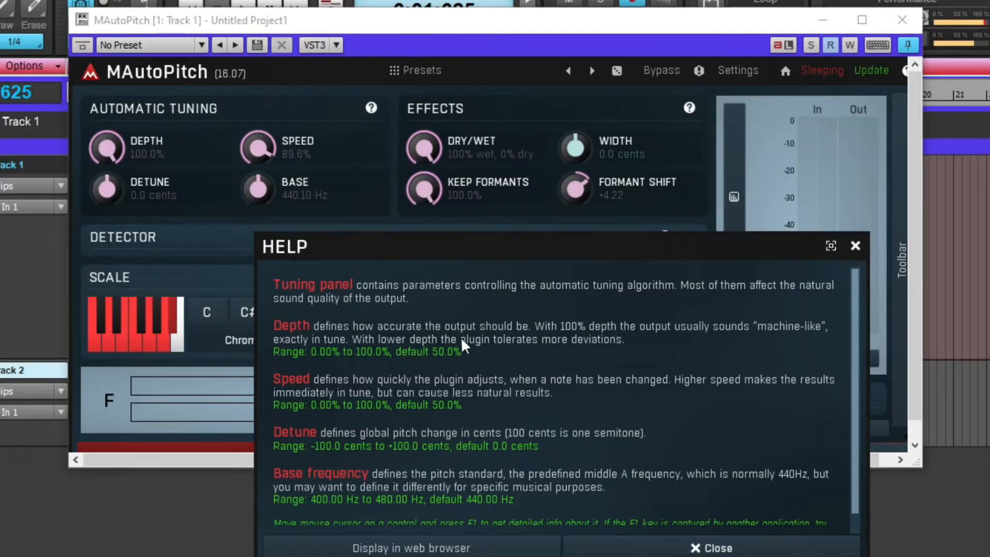
pyautogui.moveTo(593, 346)
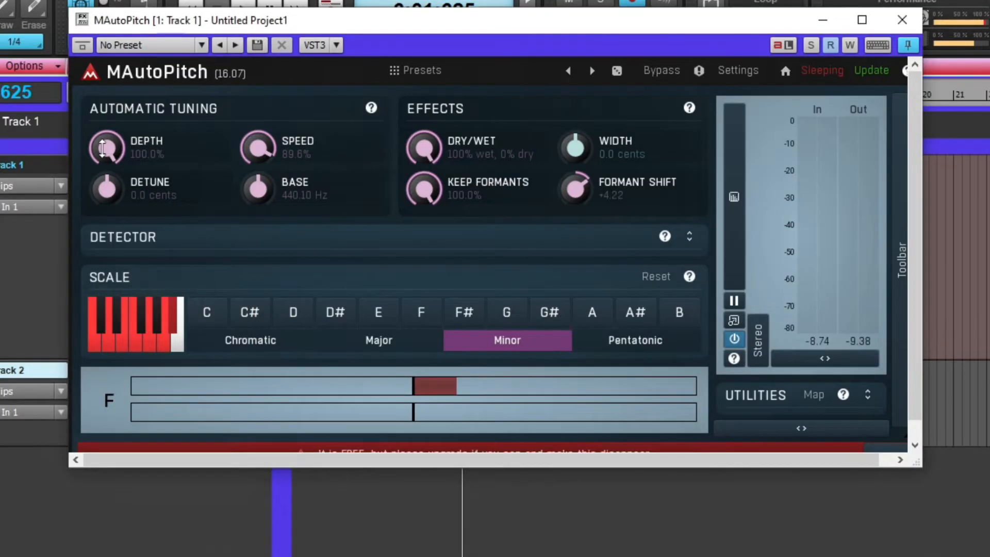
pyautogui.moveTo(107, 147); pyautogui.dragTo(107, 183)
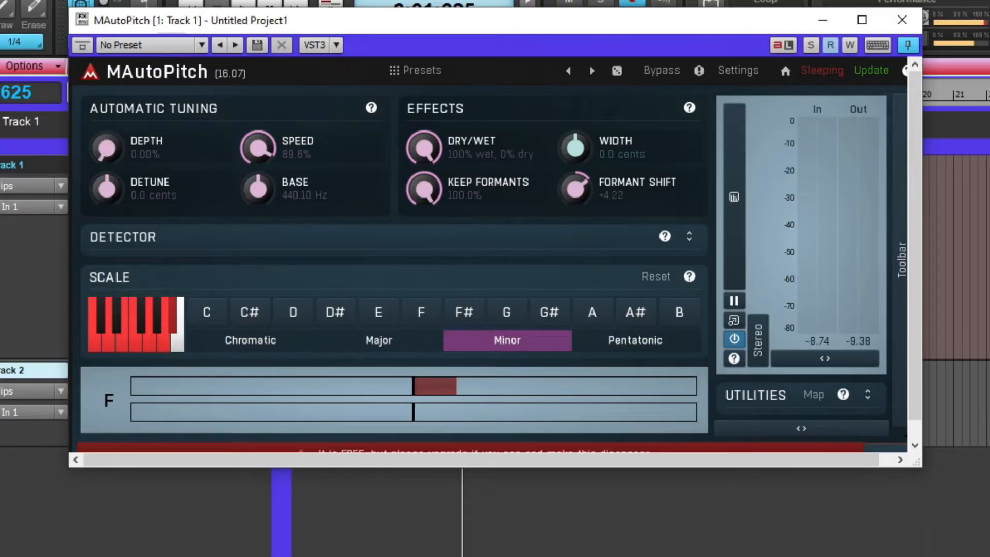
pyautogui.moveTo(107, 150); pyautogui.dragTo(111, 135)
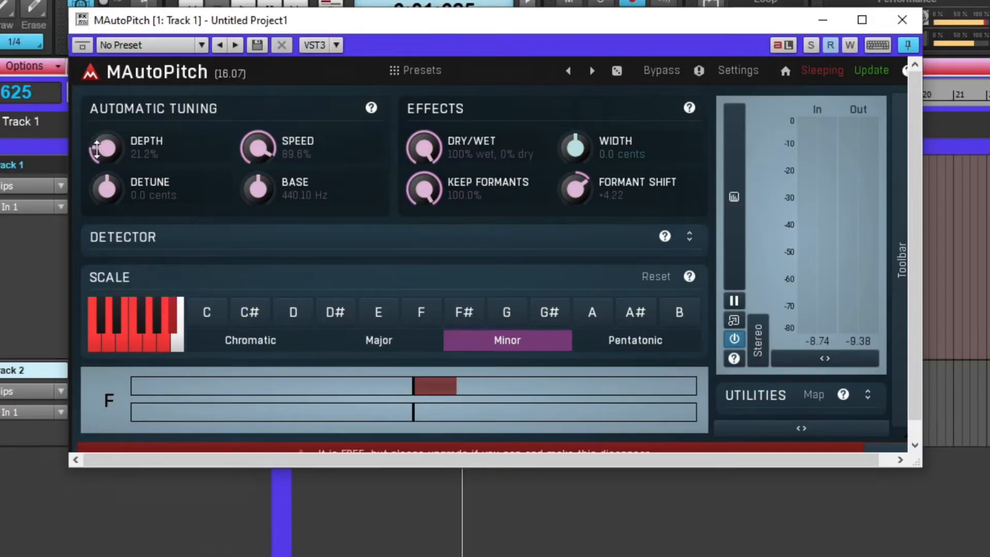
pyautogui.moveTo(106, 149); pyautogui.dragTo(106, 95)
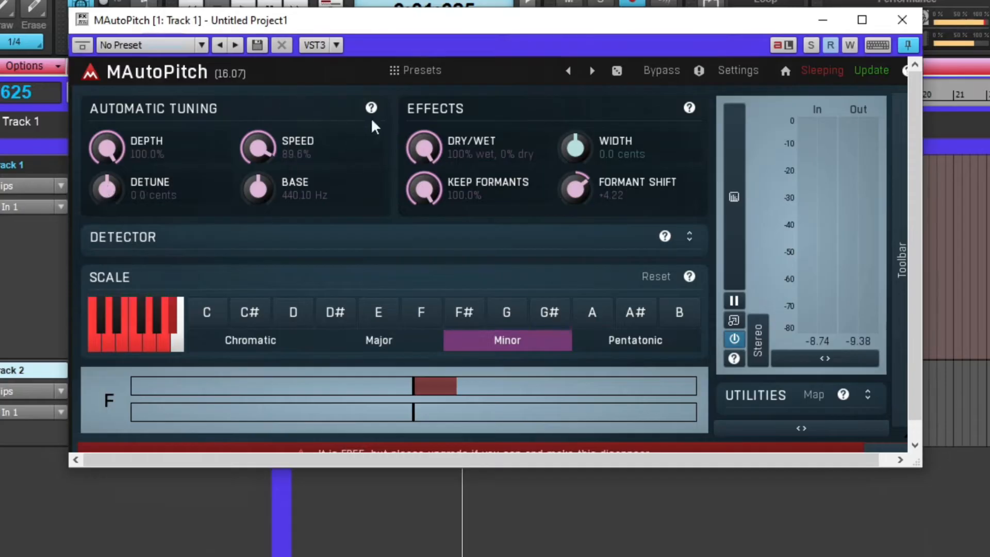
pyautogui.click(371, 108)
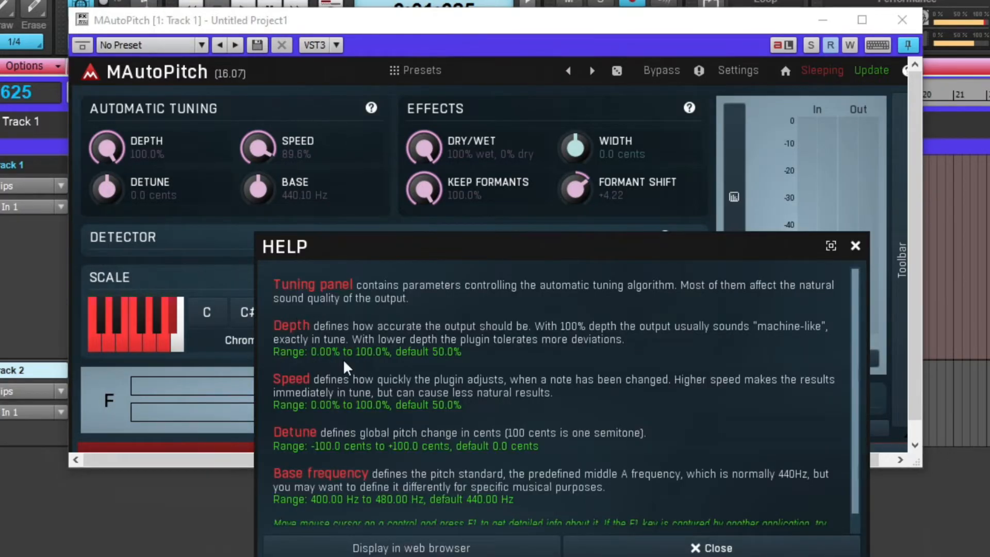
pyautogui.moveTo(396, 396)
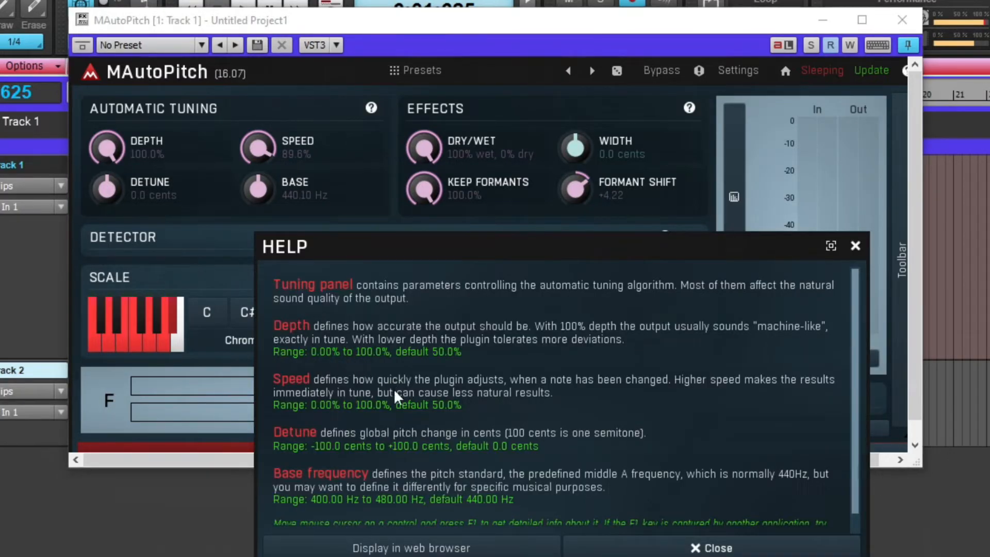
pyautogui.moveTo(386, 430)
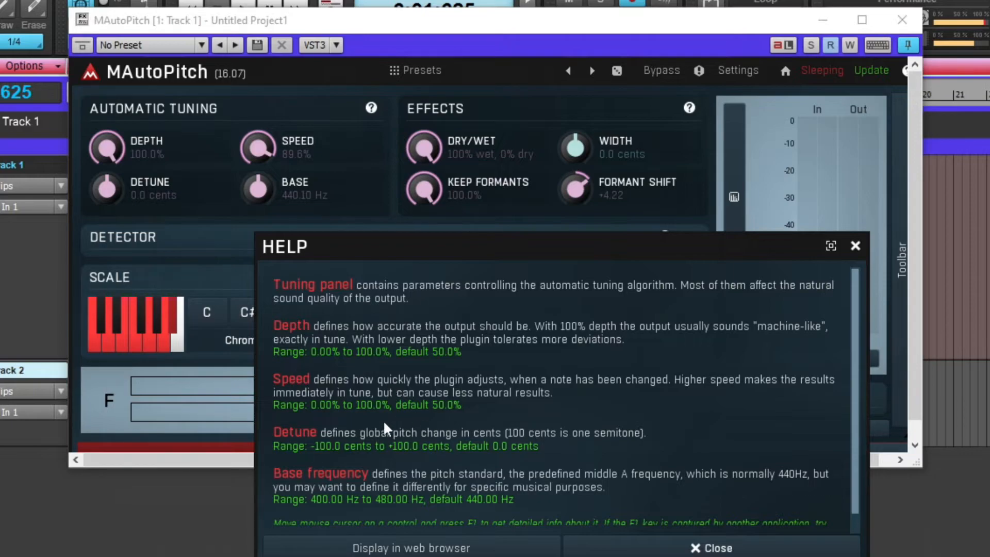
pyautogui.click(709, 547)
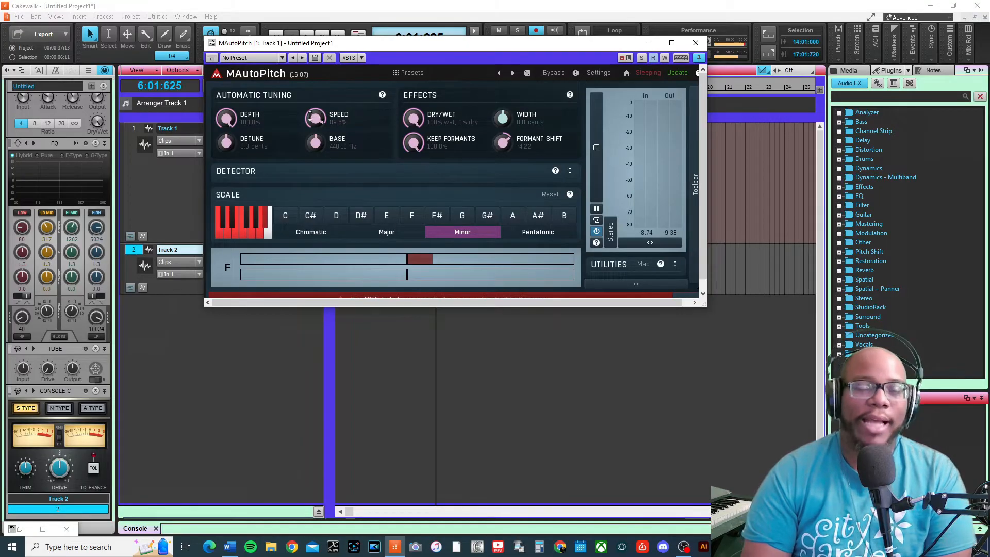
pyautogui.moveTo(314, 118); pyautogui.dragTo(314, 145)
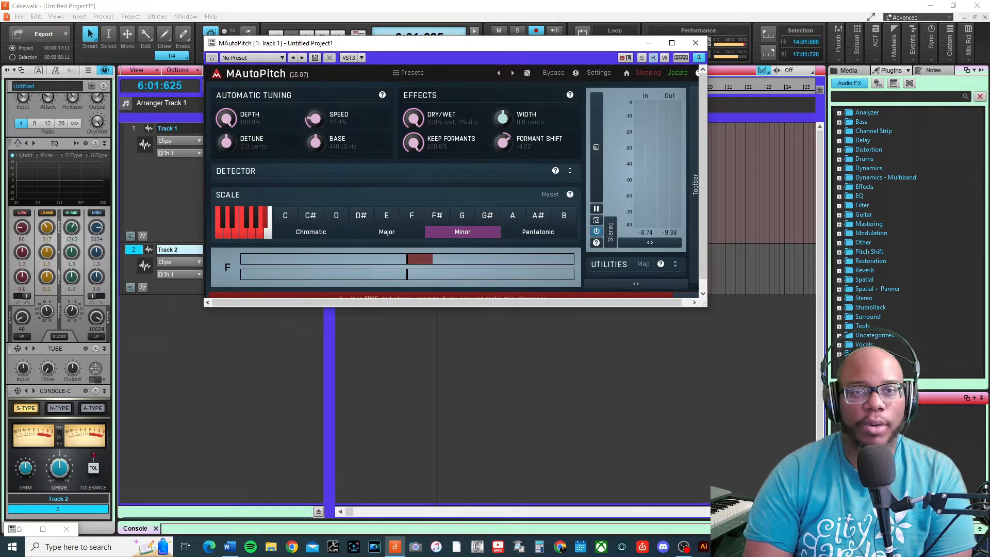
pyautogui.moveTo(314, 119); pyautogui.dragTo(314, 111)
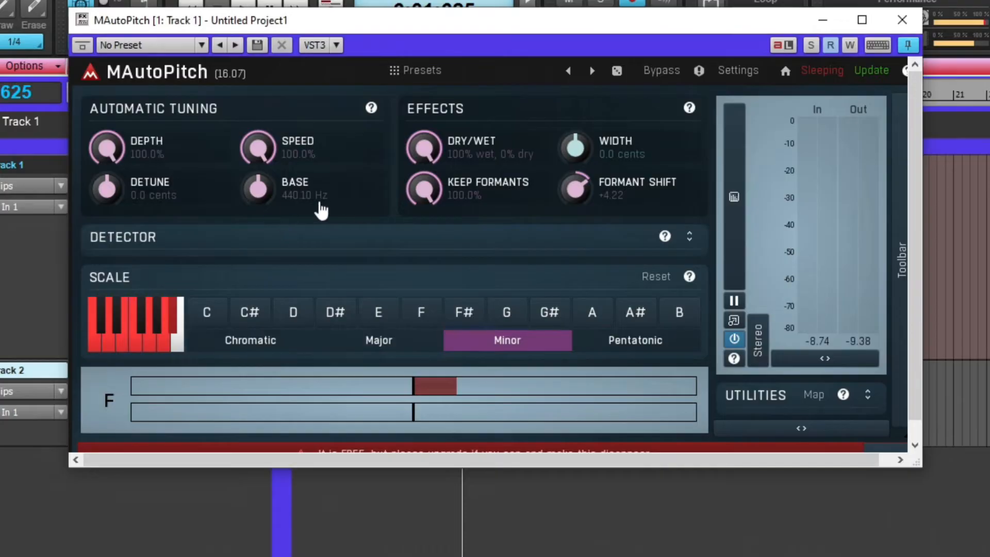
pyautogui.click(370, 107)
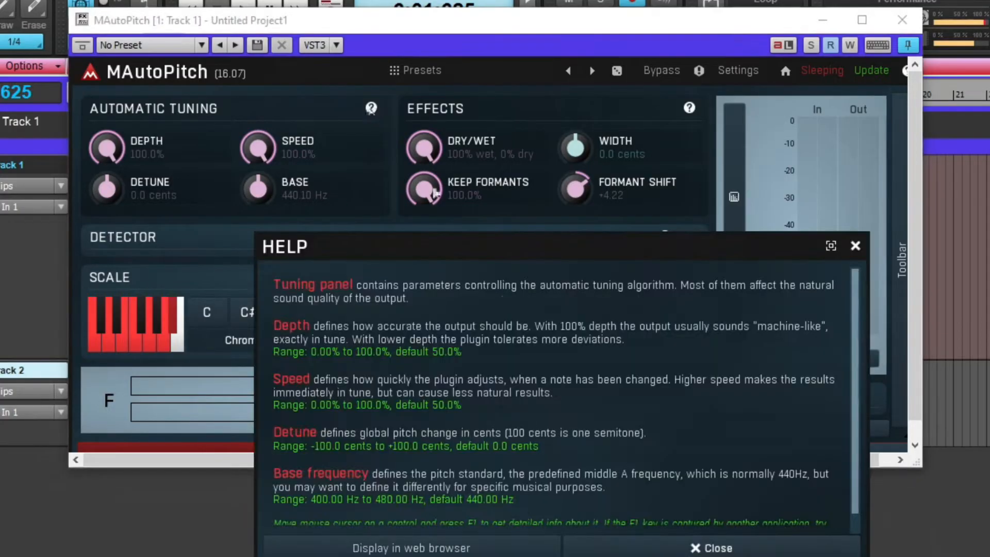
pyautogui.scroll(-3)
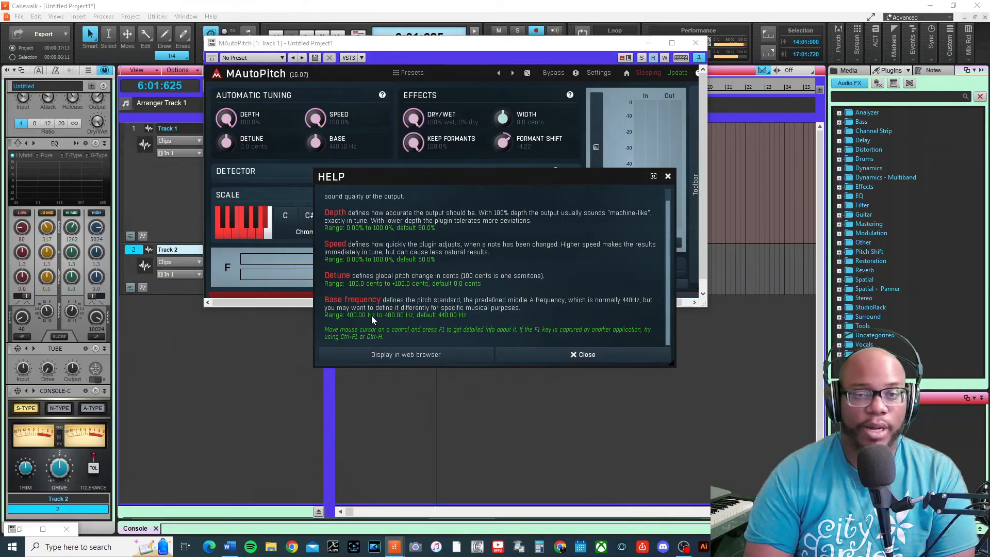
pyautogui.moveTo(423, 325)
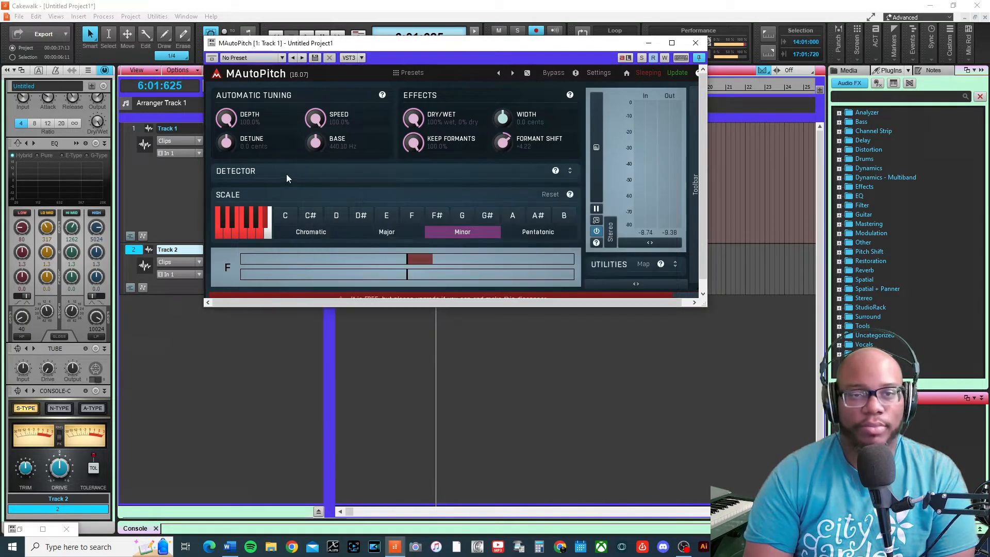
pyautogui.click(568, 95)
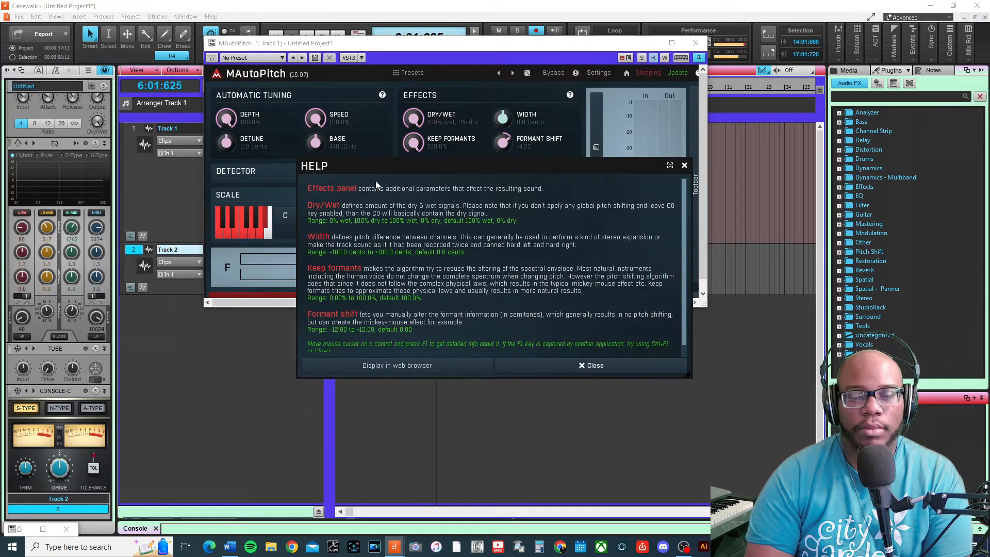
pyautogui.moveTo(385, 210)
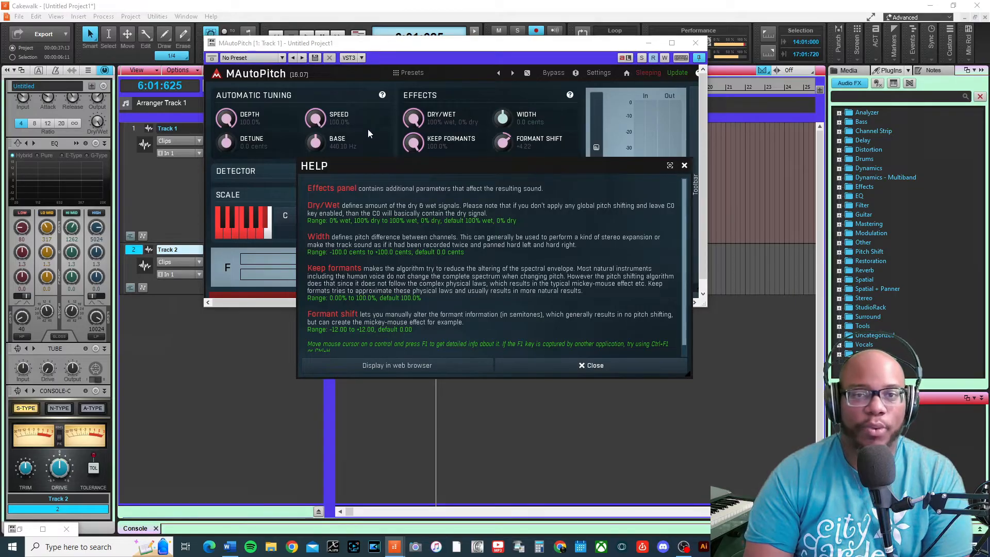
pyautogui.moveTo(382, 110)
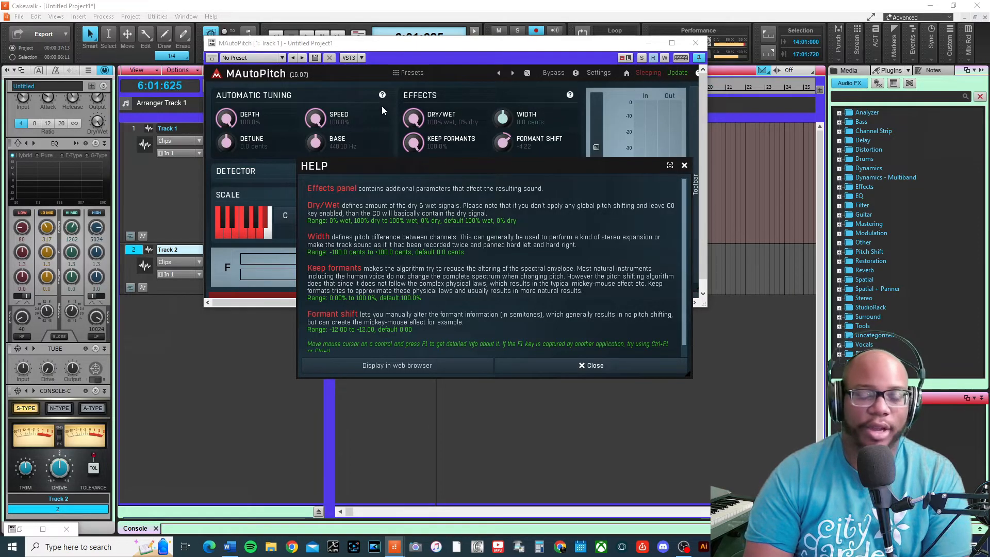
pyautogui.moveTo(419, 129)
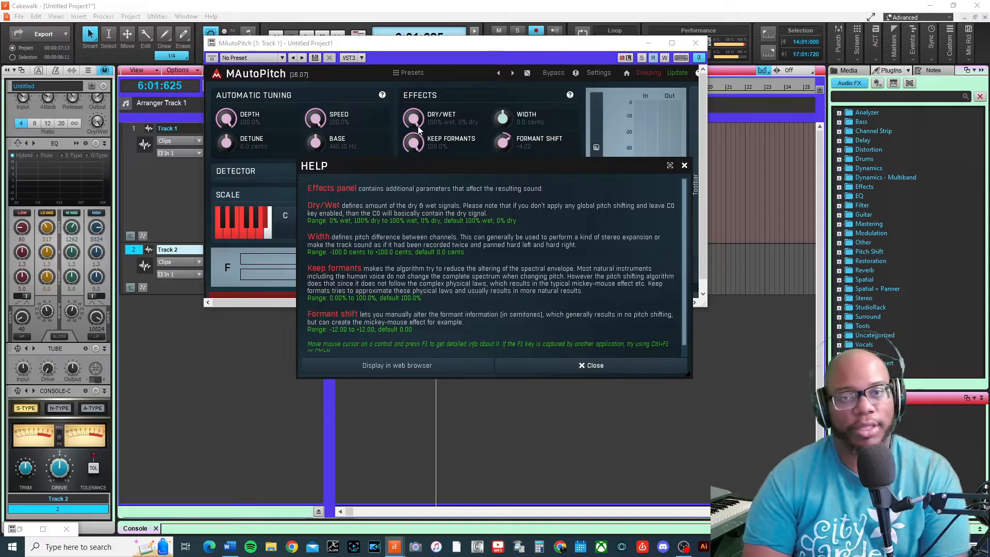
pyautogui.click(593, 365)
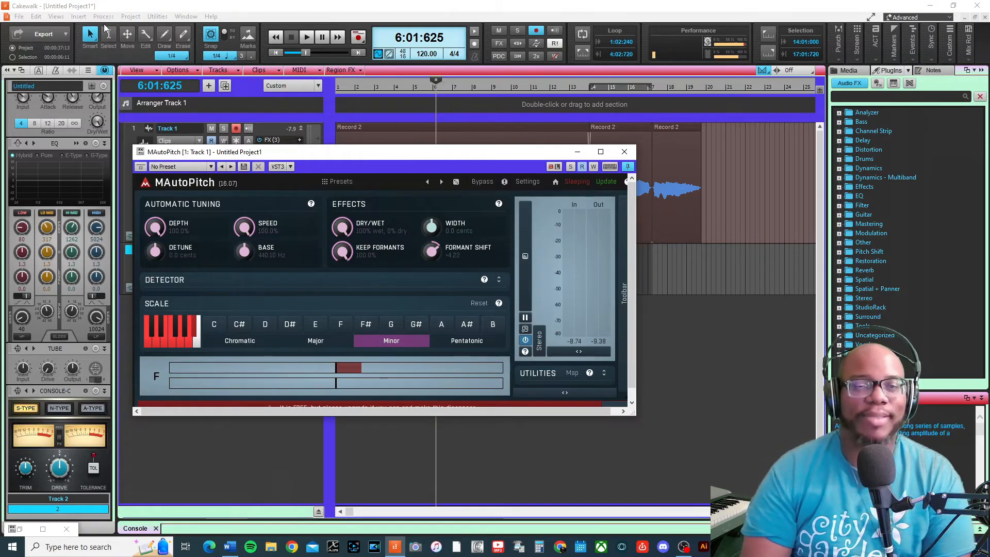
pyautogui.moveTo(108, 38)
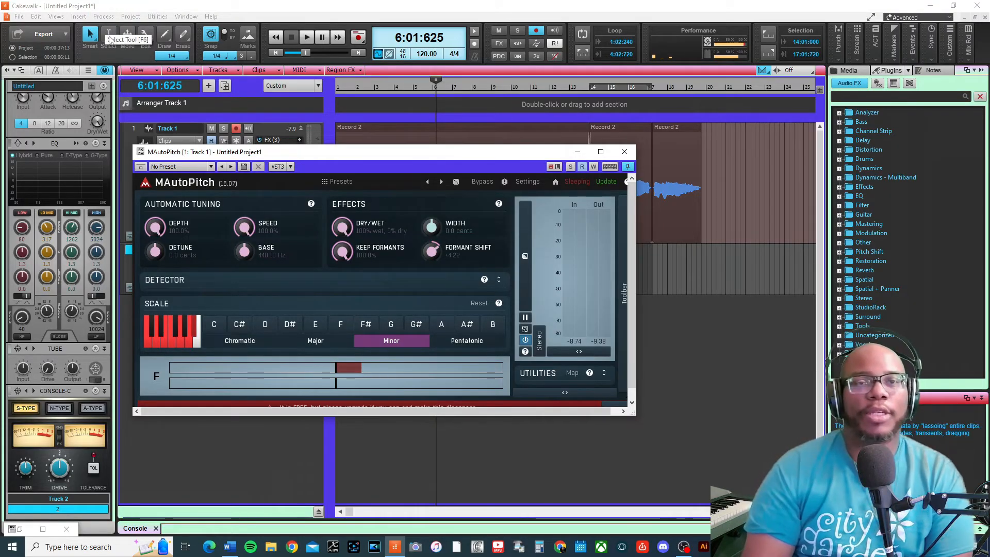
pyautogui.moveTo(458, 164)
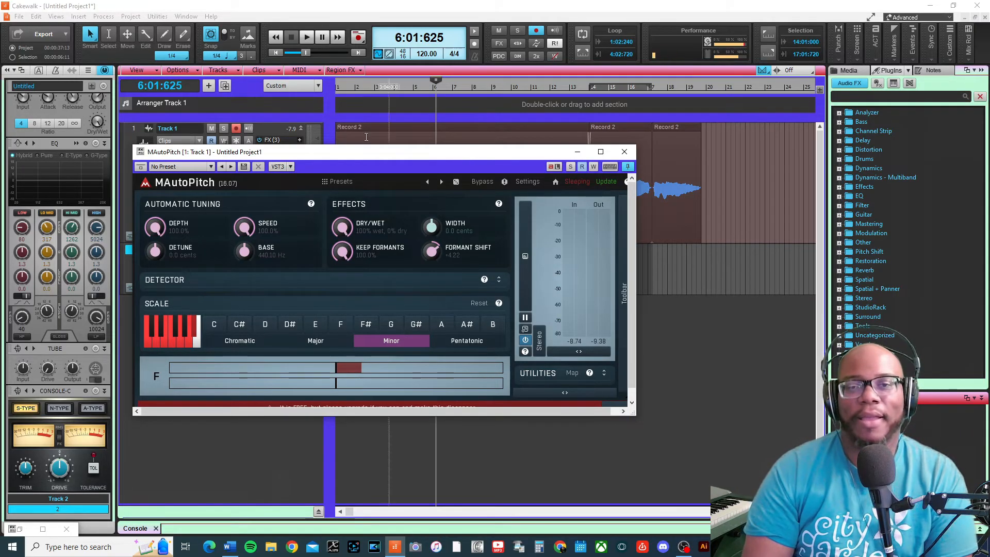
# - Drag within Track 1's FX rack to bring up the Clarity Vx Mono plugin
pyautogui.moveTo(379, 152); pyautogui.dragTo(407, 158)
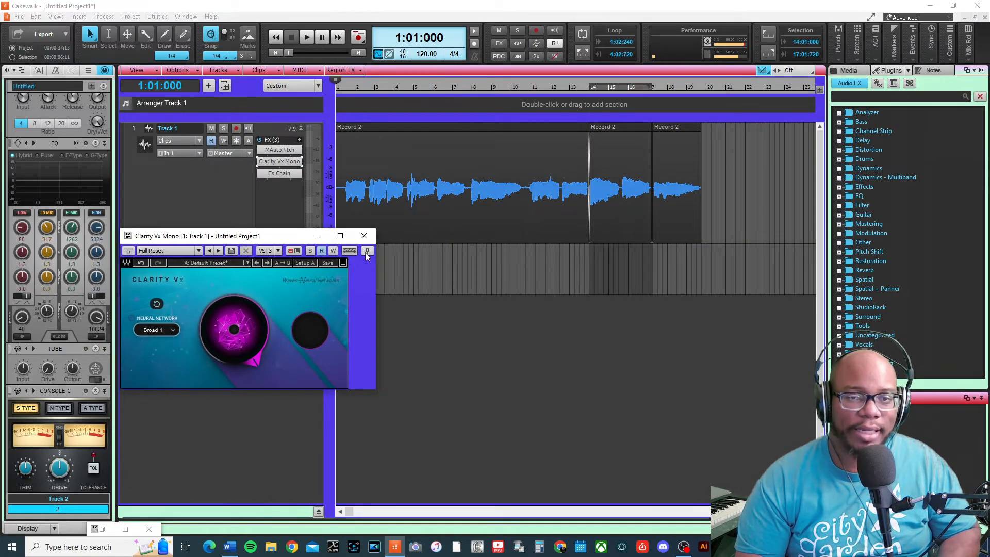
pyautogui.moveTo(230, 328)
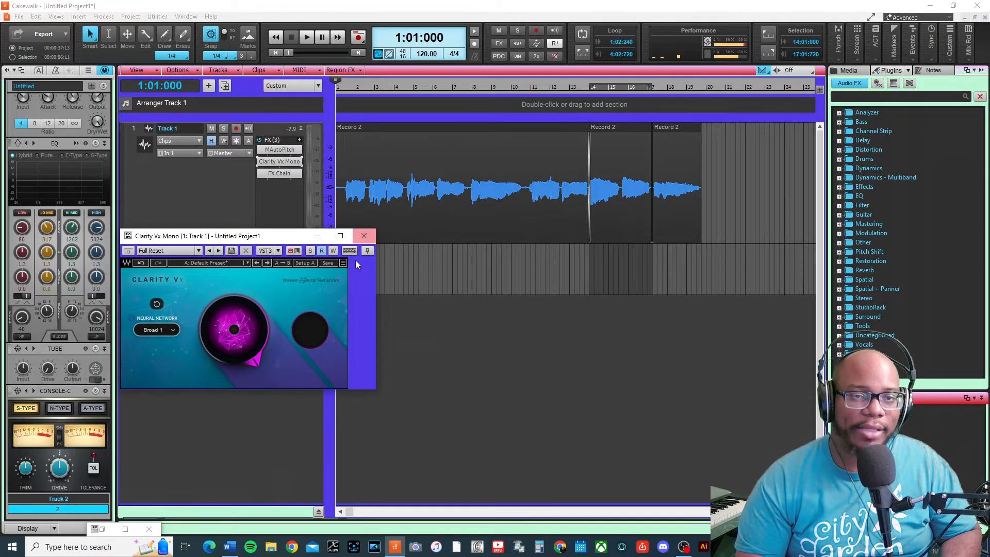
pyautogui.moveTo(363, 235)
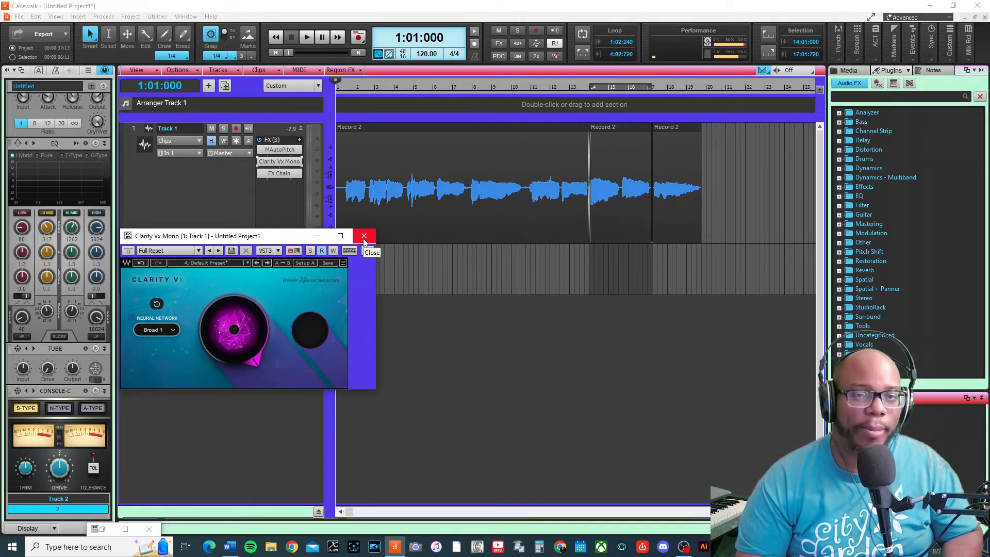
# - Close the Clarity Vx Mono and FX Chain windows, then start playback
pyautogui.click(363, 236)
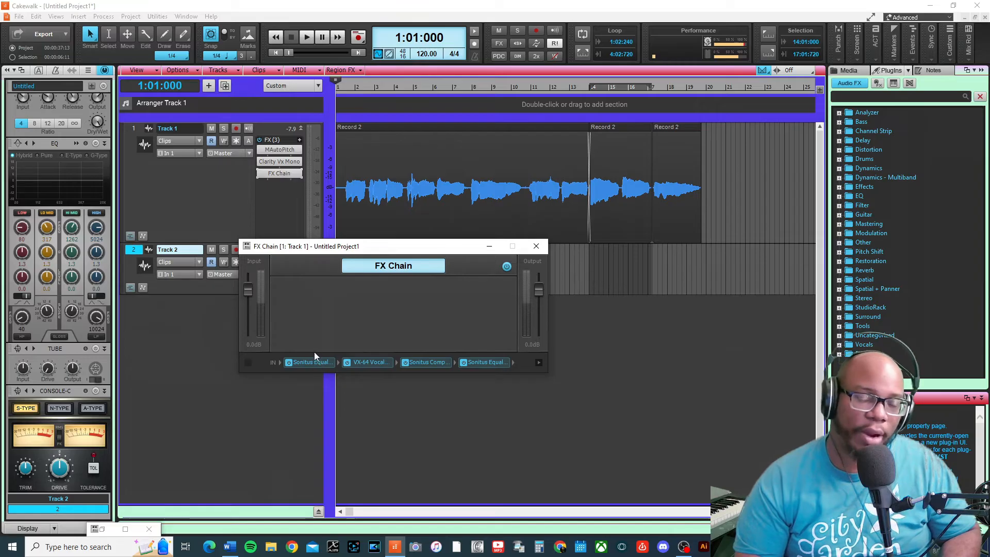
pyautogui.moveTo(320, 371)
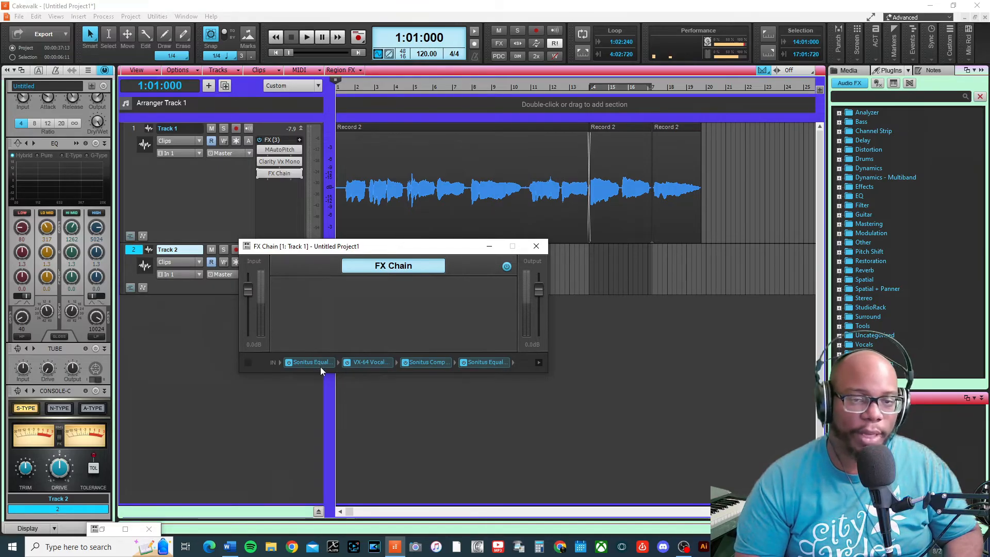
pyautogui.click(536, 245)
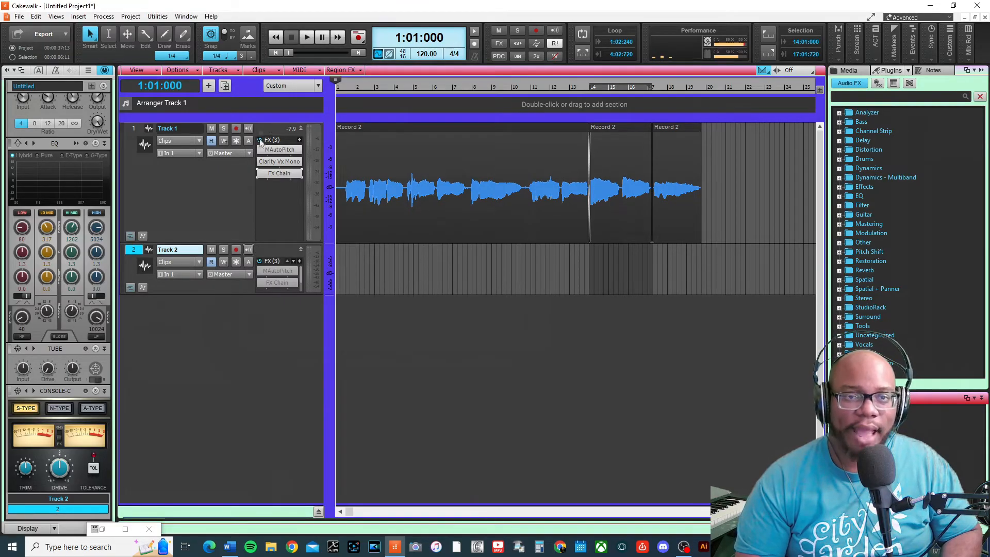
pyautogui.click(306, 37)
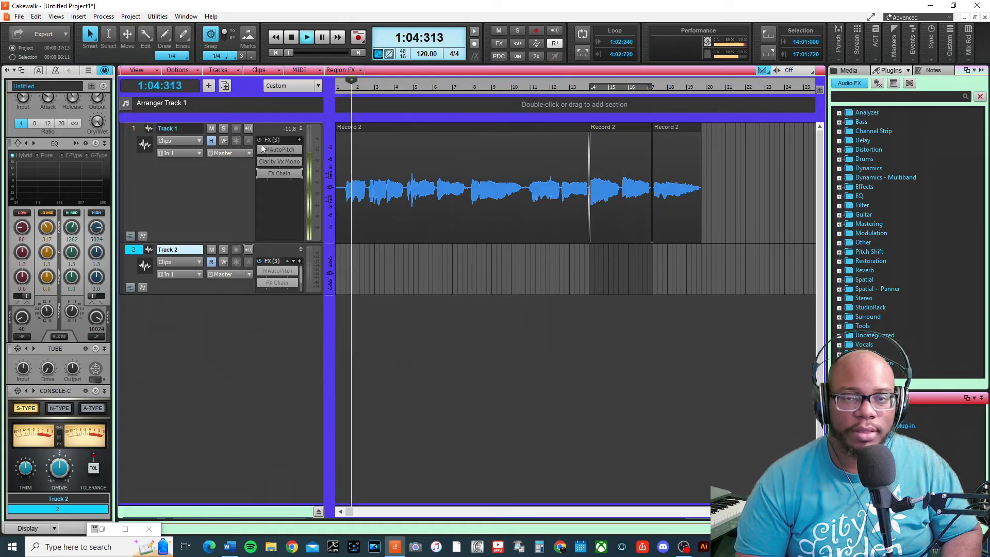